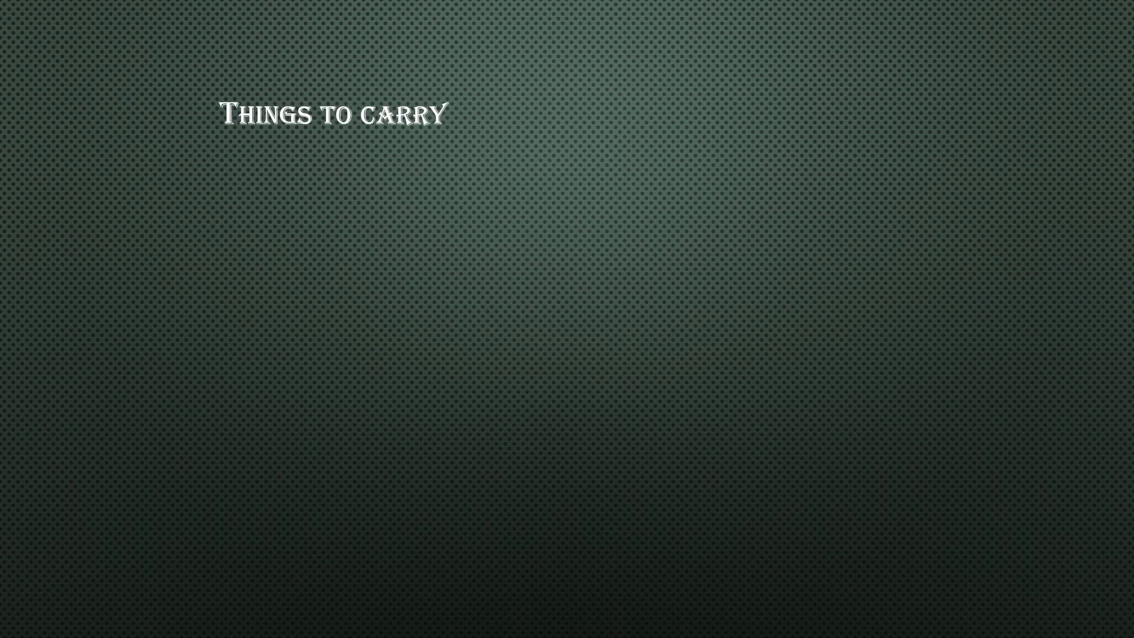
{"action": "type", "text": "2 original id proof"}
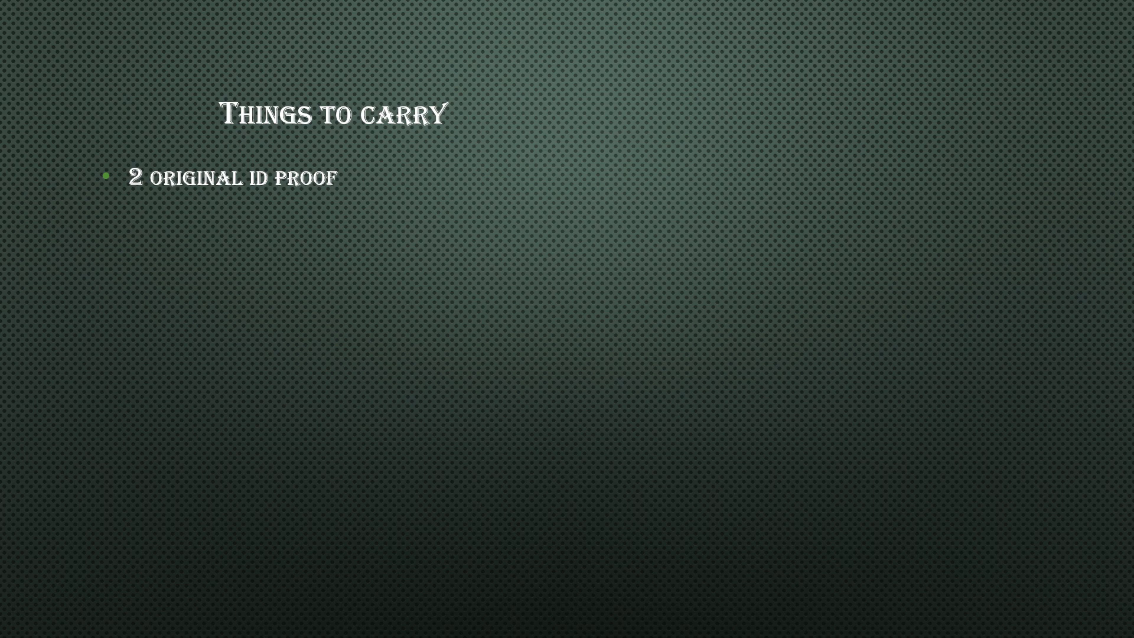
{"action": "type", "text": "It can be one among the 2:"}
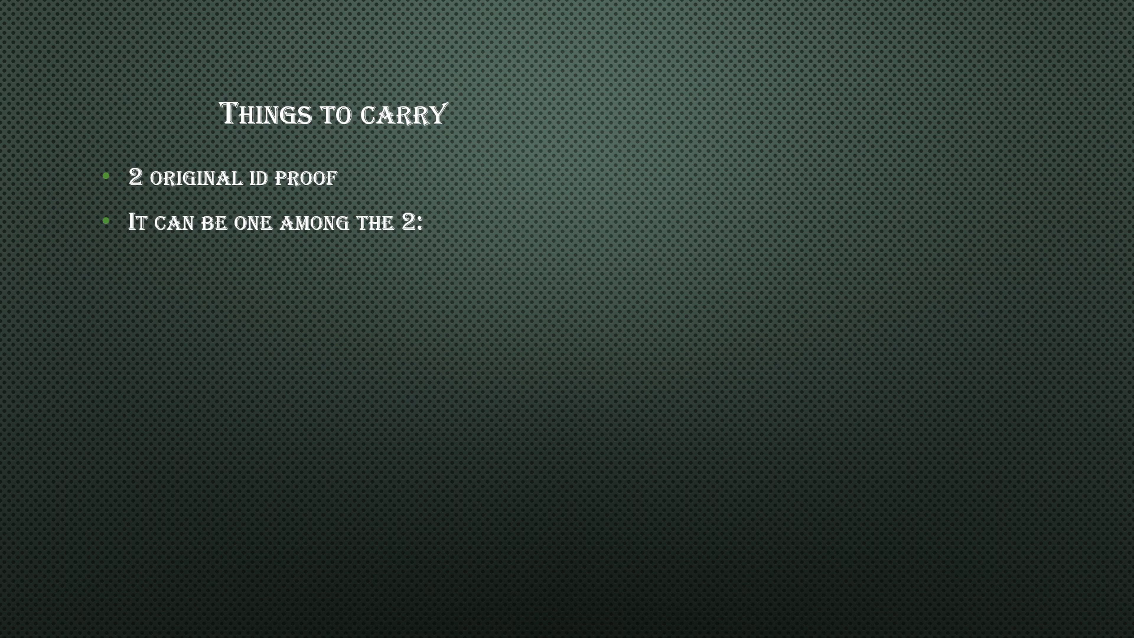
{"action": "type", "text": "Aadhar card"}
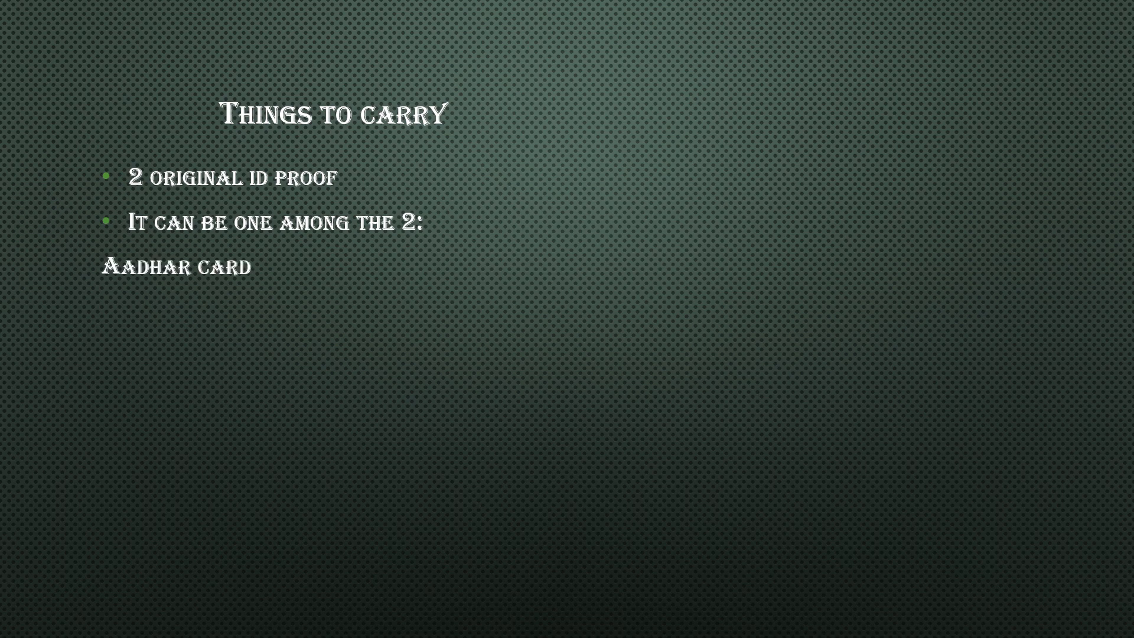
{"action": "type", "text": "Pan card"}
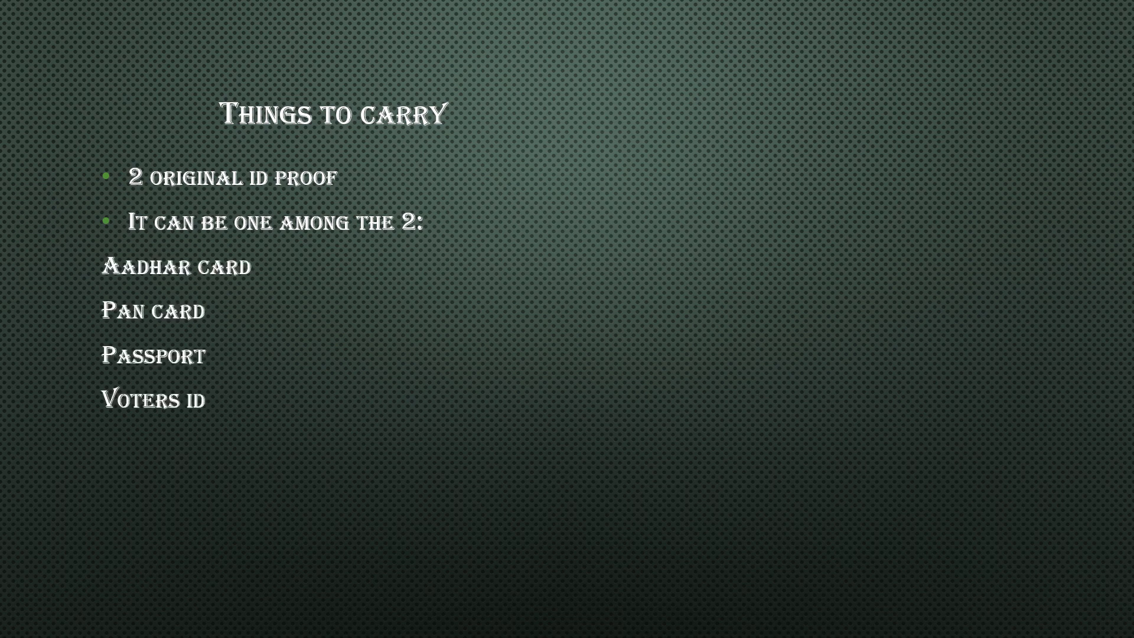
{"action": "type", "text": "Driving license"}
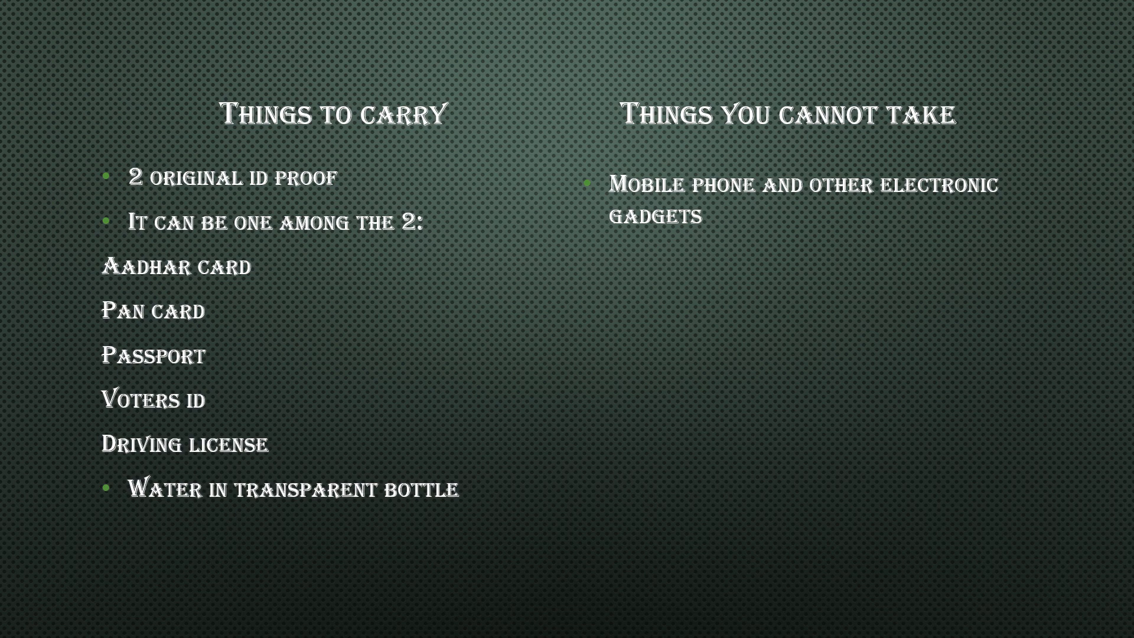
{"action": "type", "text": "Pencil, pen , paper etc"}
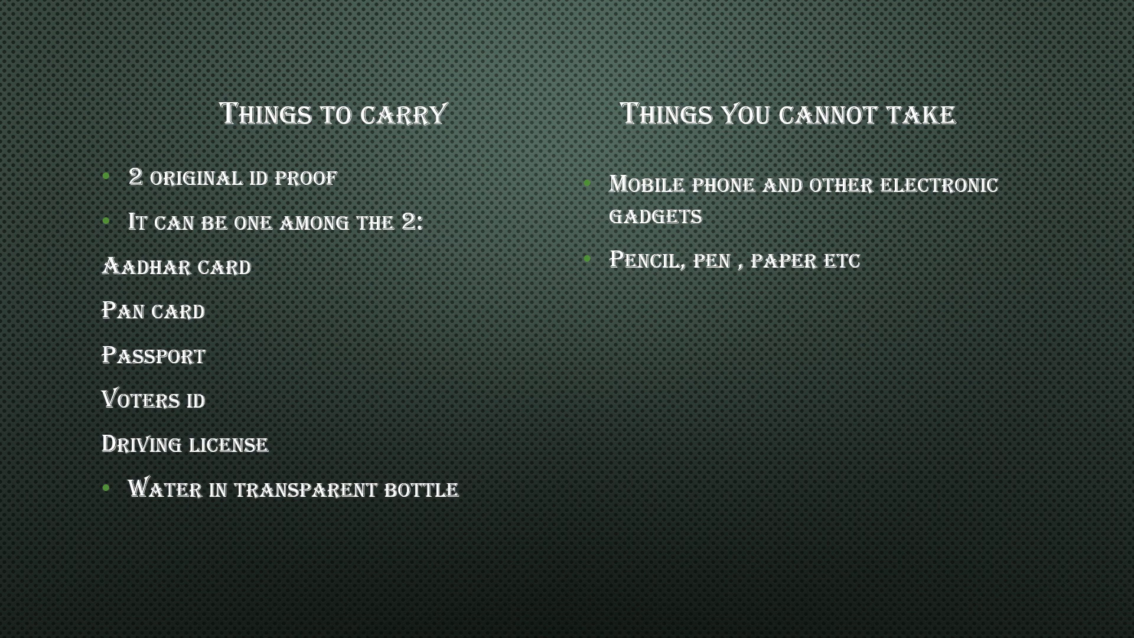
{"action": "type", "text": "Personal belongings"}
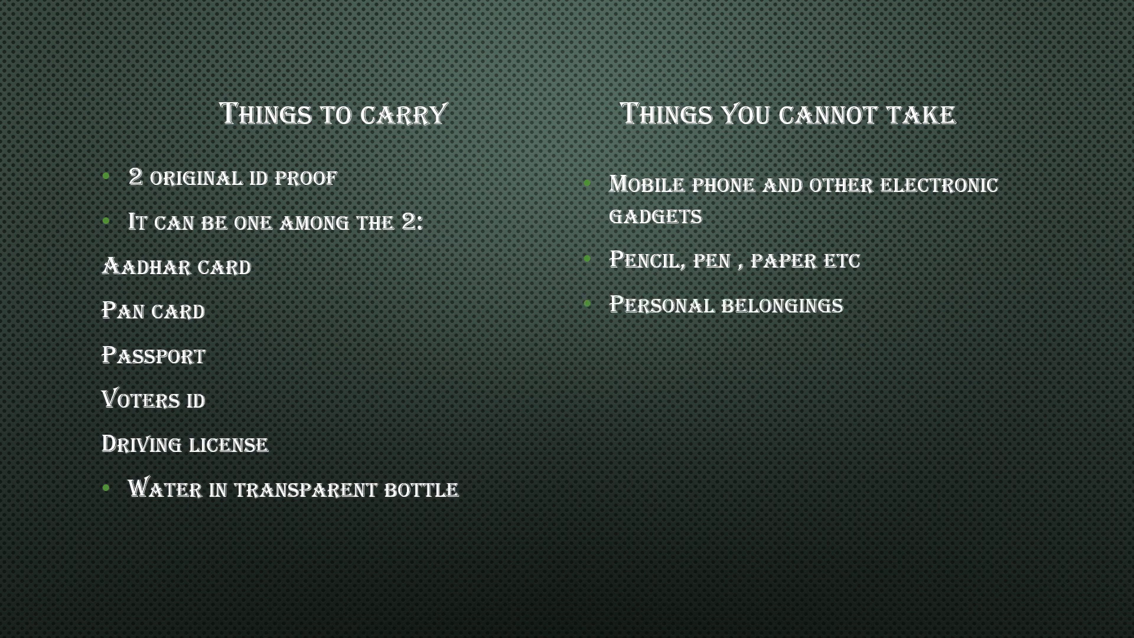